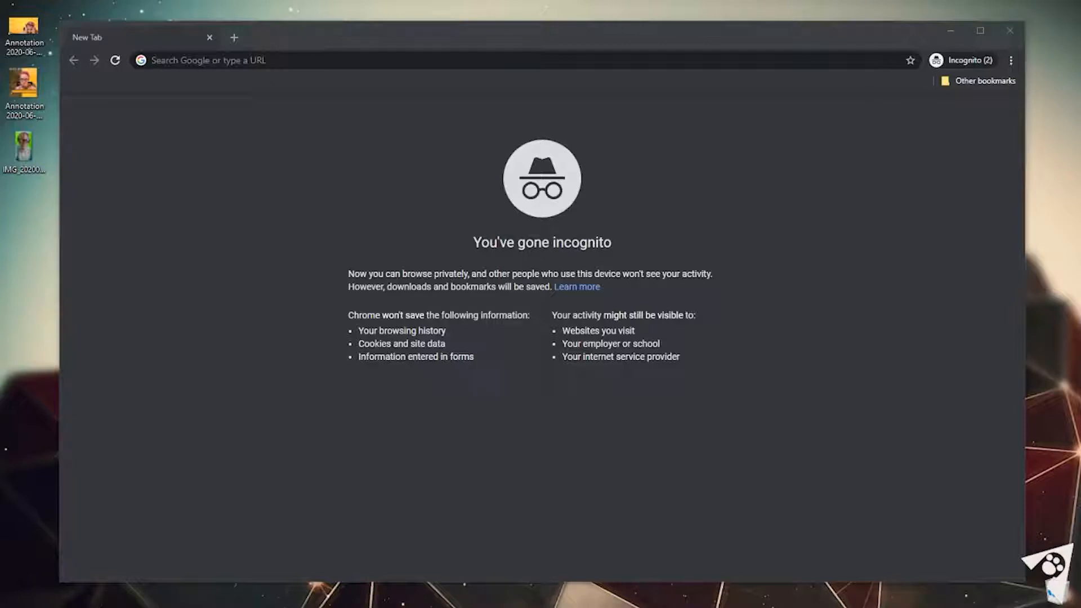
{"action": "mouse_move", "coordinate": [351, 481]}
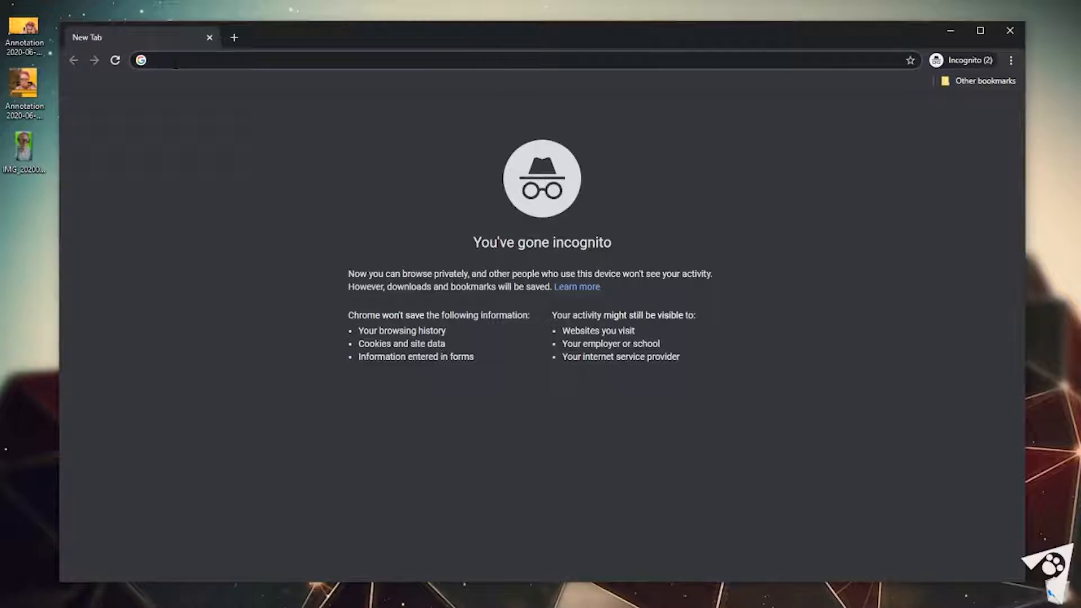
- Navigate the incognito window to the remove.bg website
{"action": "type", "text": "remove.bg"}
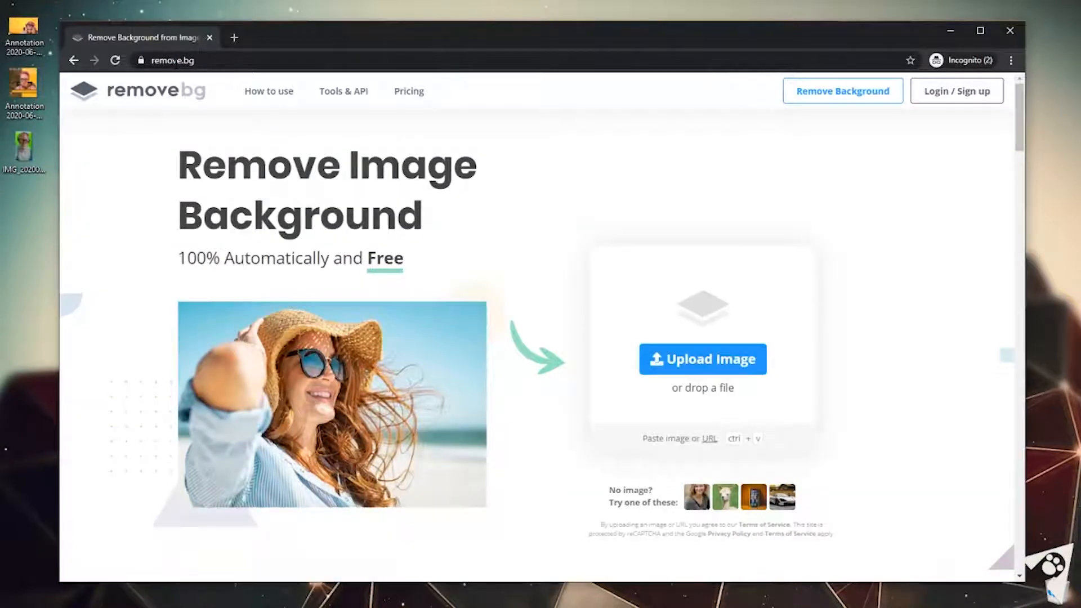
- Upload the livestream screenshot and get its background removed
{"action": "left_click", "coordinate": [702, 358]}
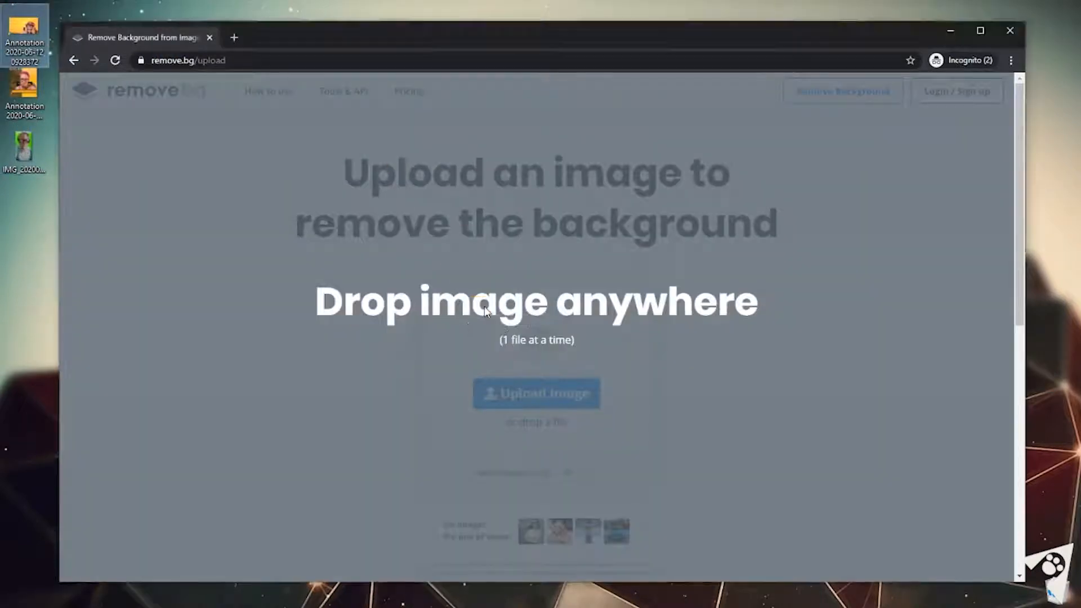
{"action": "left_click", "coordinate": [536, 393]}
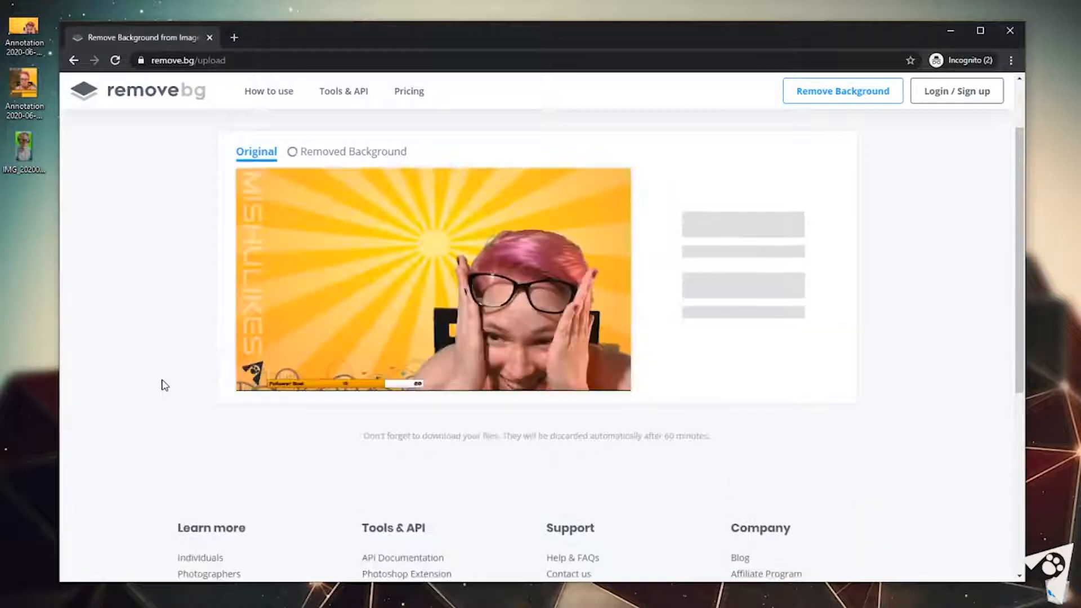
{"action": "left_click", "coordinate": [354, 151]}
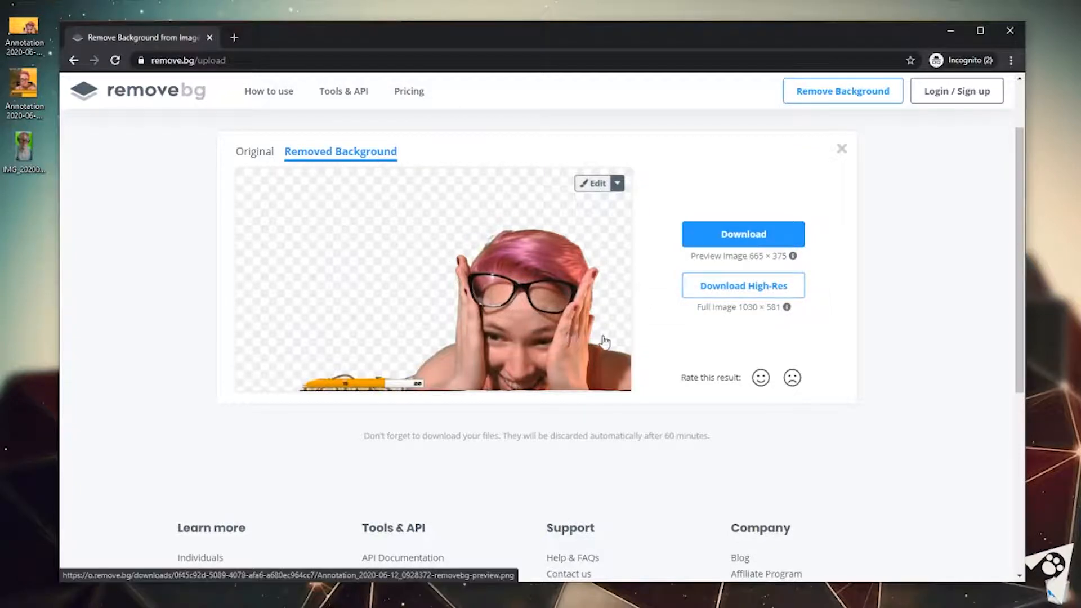
{"action": "mouse_move", "coordinate": [384, 401]}
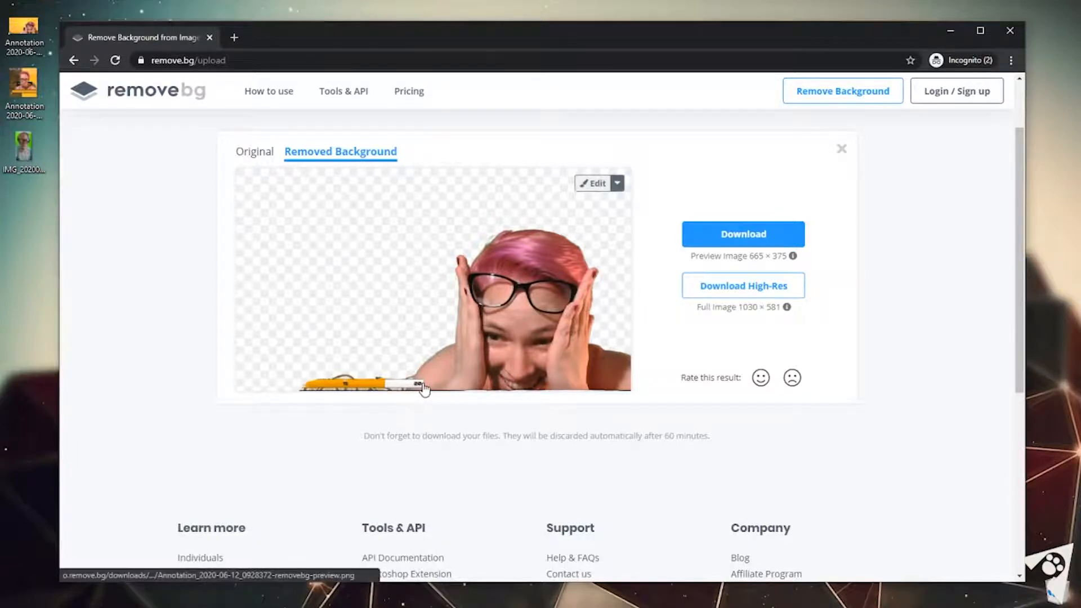
{"action": "mouse_move", "coordinate": [526, 404]}
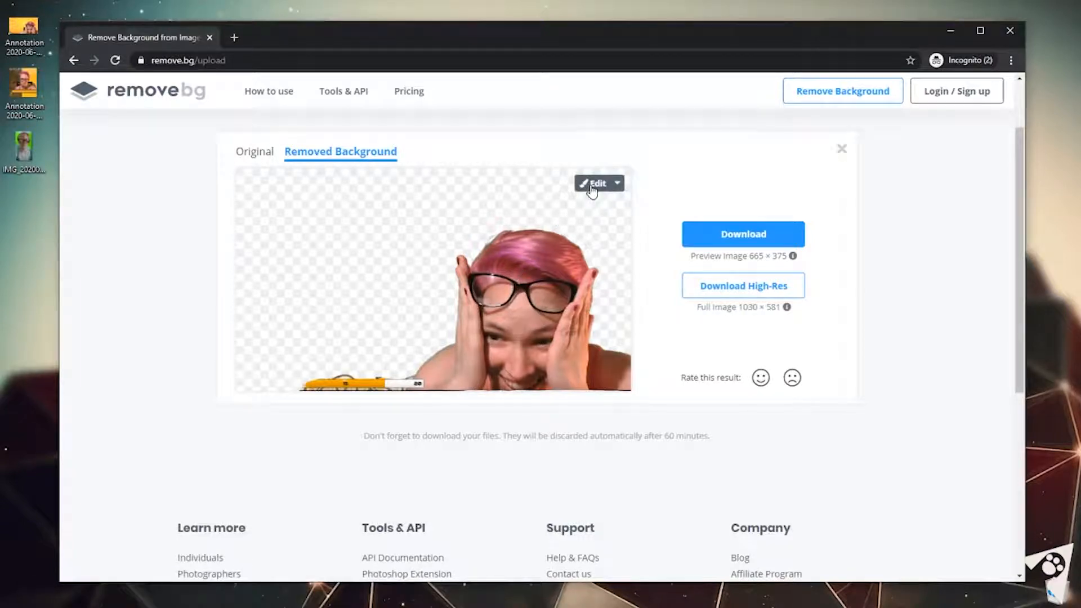
- Open the cut-out in the editor, try a Restore stroke, undo it, and select Erase
{"action": "left_click", "coordinate": [596, 183]}
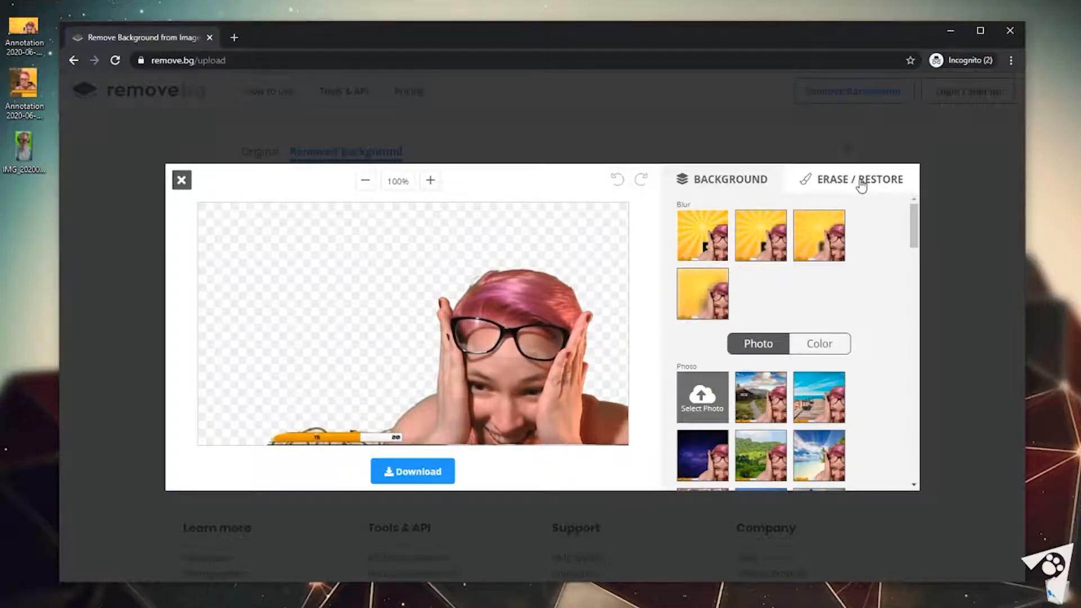
{"action": "left_click", "coordinate": [859, 179]}
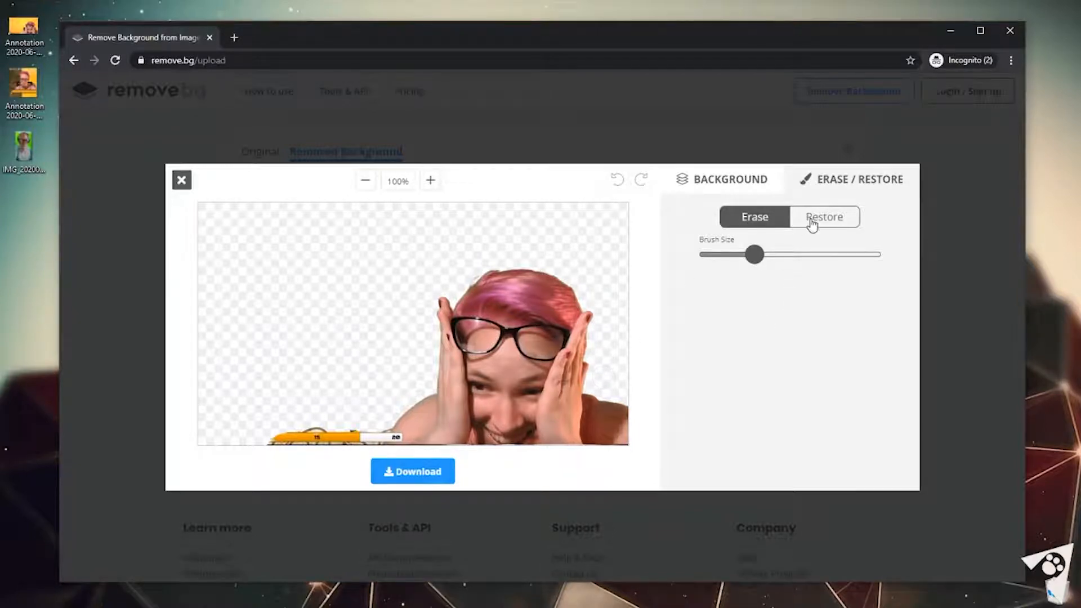
{"action": "left_click", "coordinate": [824, 217]}
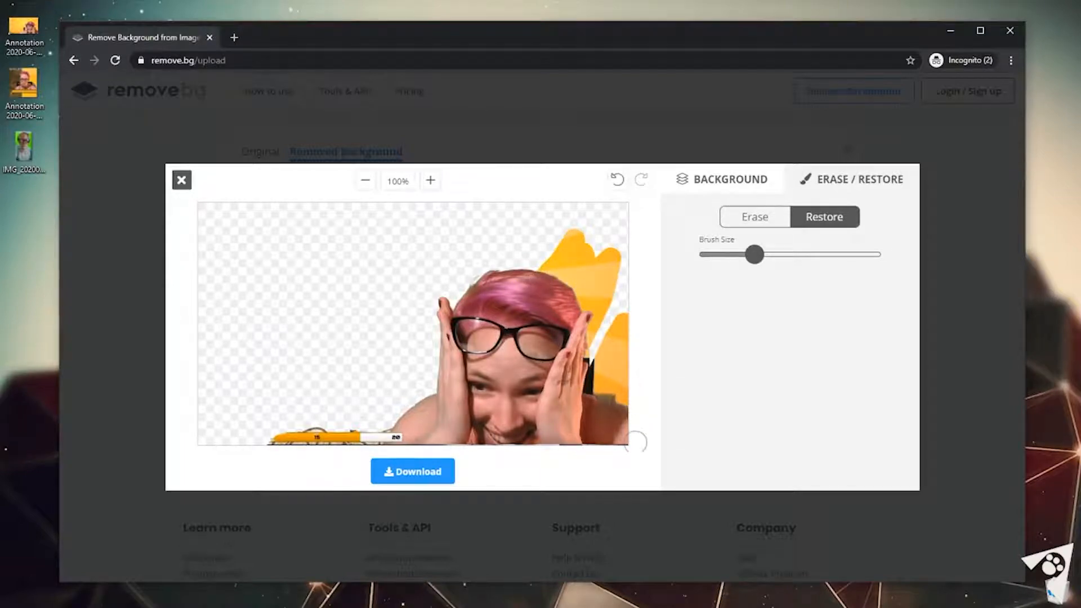
{"action": "left_click", "coordinate": [616, 180]}
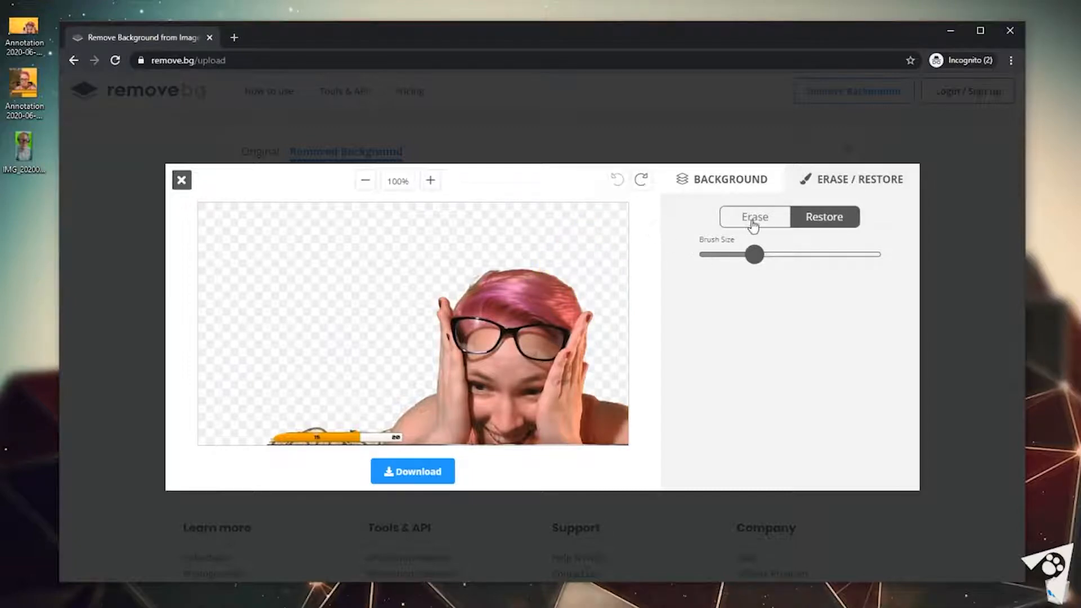
{"action": "left_click", "coordinate": [754, 216]}
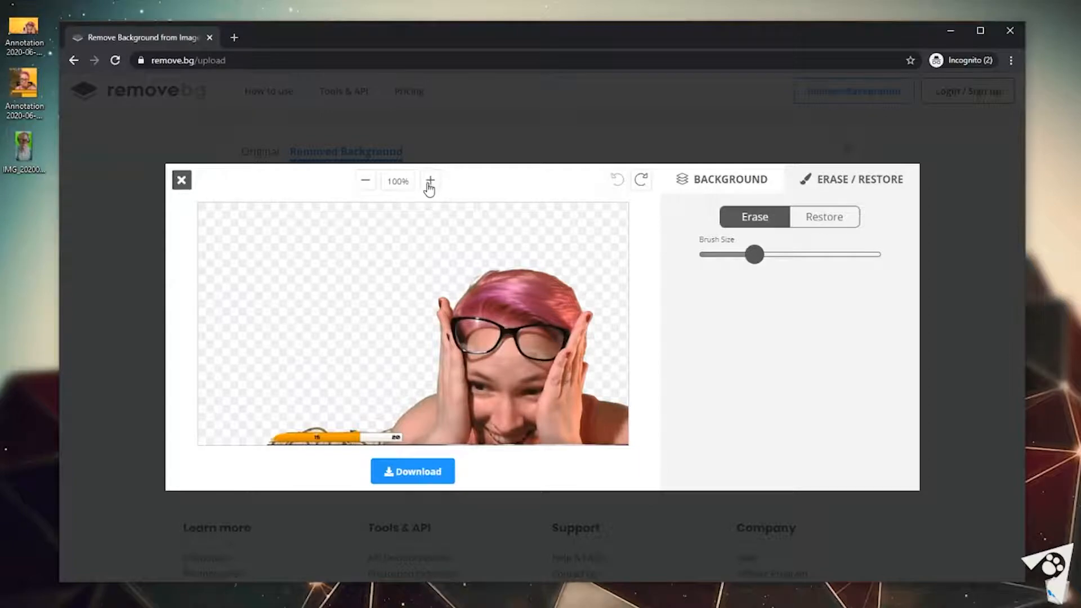
- Zoom in on the hand and arm and shrink the eraser brush to its smallest size
{"action": "left_click", "coordinate": [429, 181]}
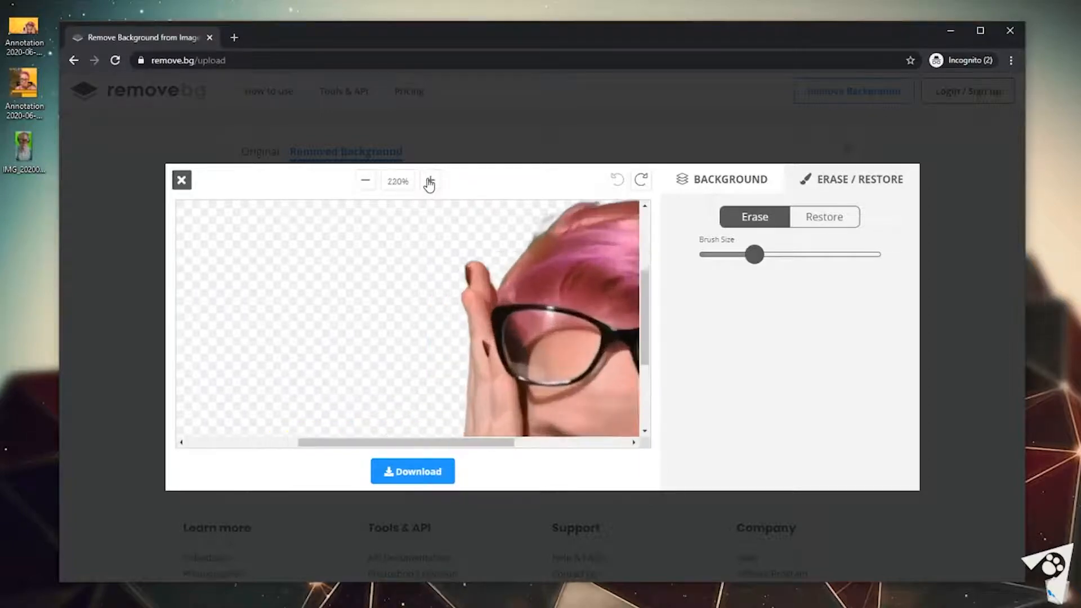
{"action": "left_click", "coordinate": [429, 180]}
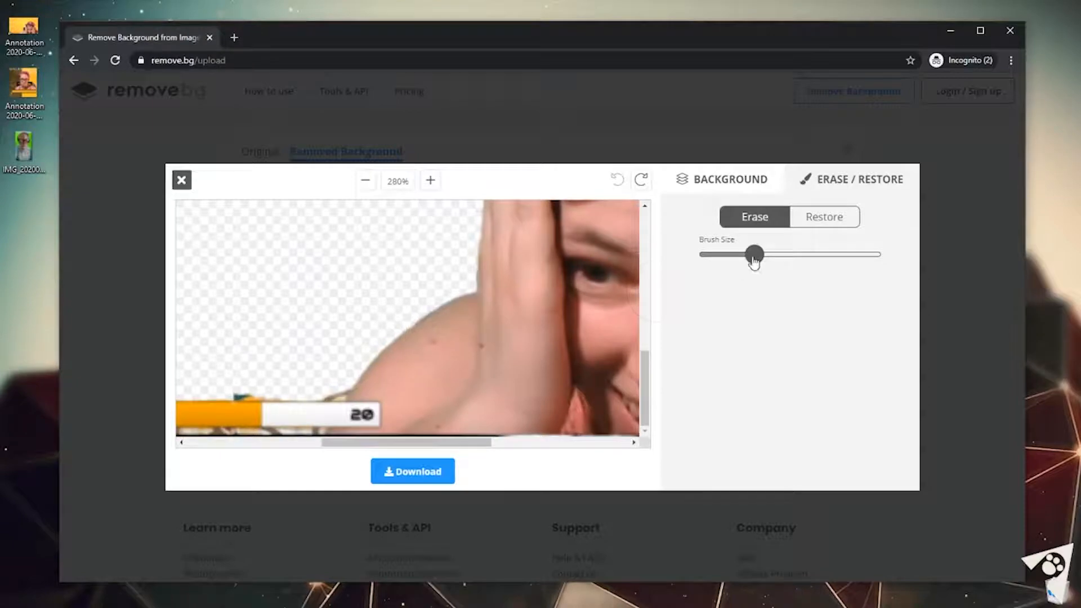
{"action": "left_click_drag", "start_coordinate": [754, 253], "coordinate": [705, 253]}
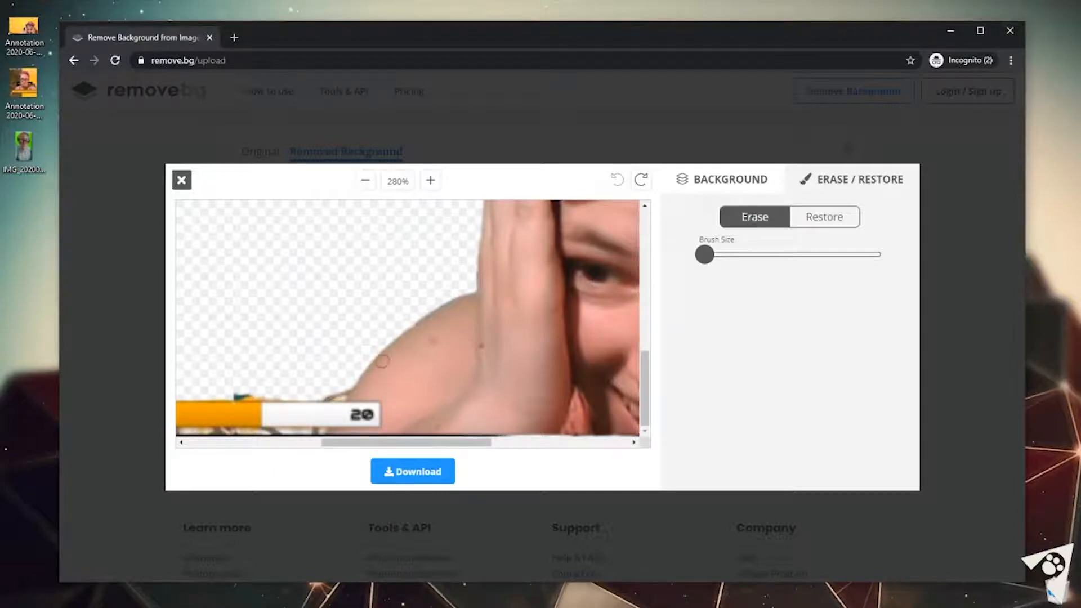
{"action": "mouse_move", "coordinate": [421, 373]}
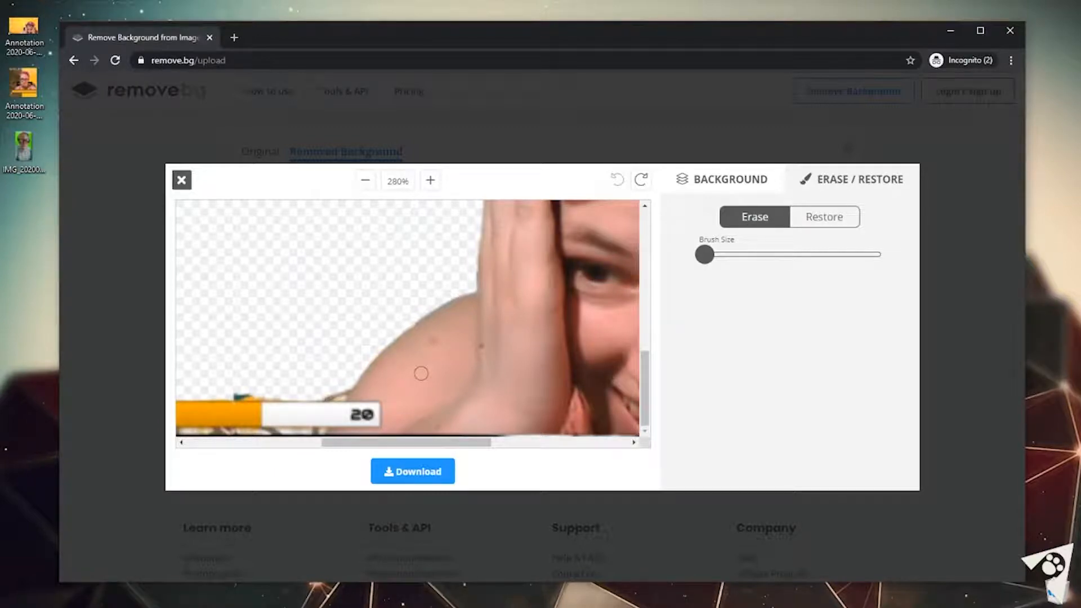
{"action": "mouse_move", "coordinate": [403, 324]}
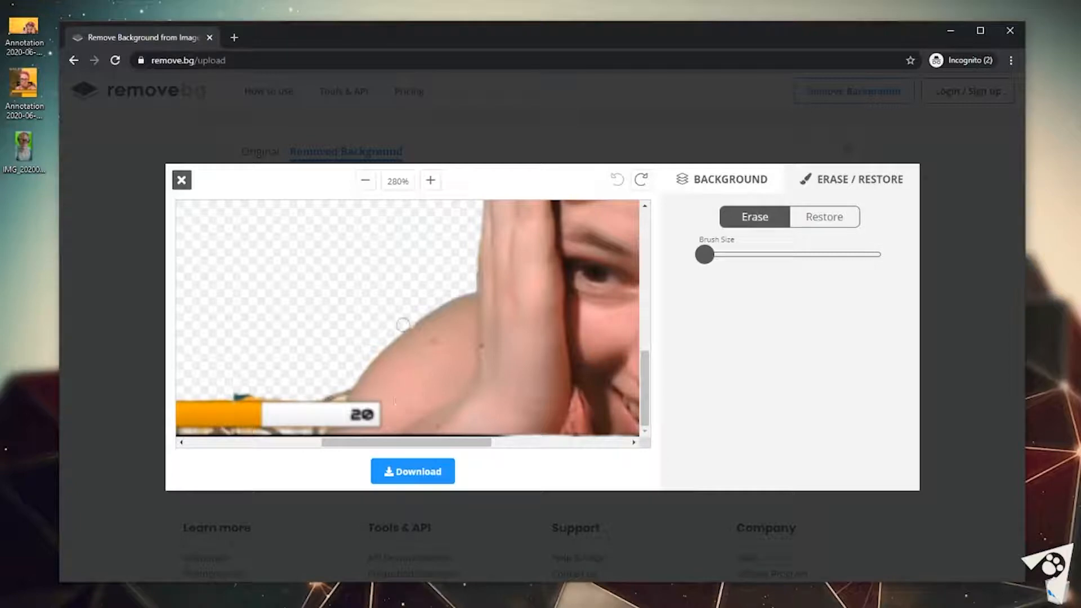
{"action": "mouse_move", "coordinate": [436, 280]}
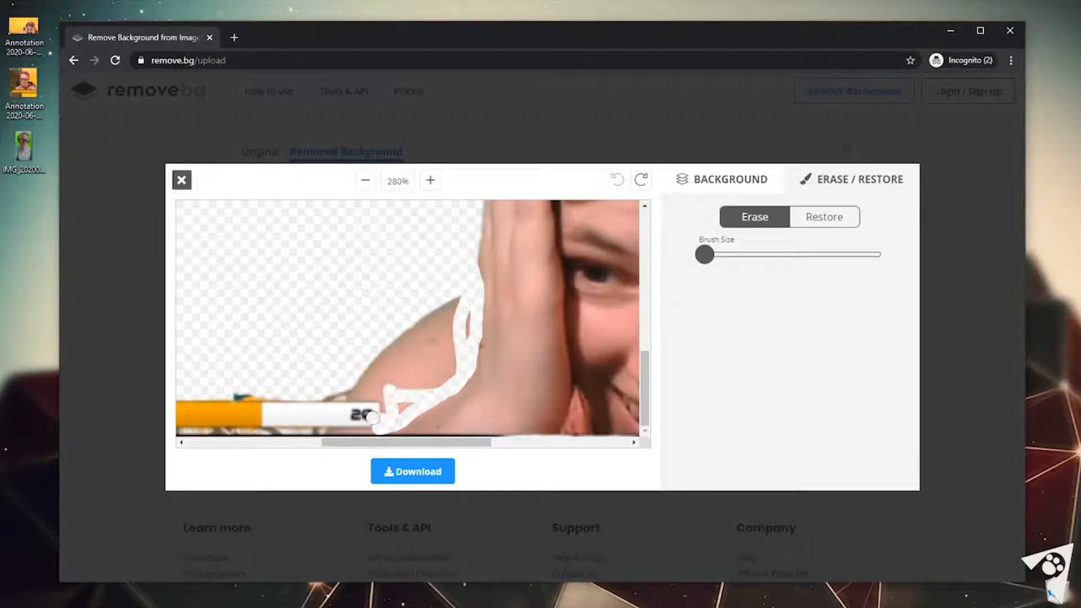
- Erase the overlay bar beside the arm, undoing two misplaced strokes first
{"action": "left_click_drag", "start_coordinate": [373, 417], "coordinate": [565, 286]}
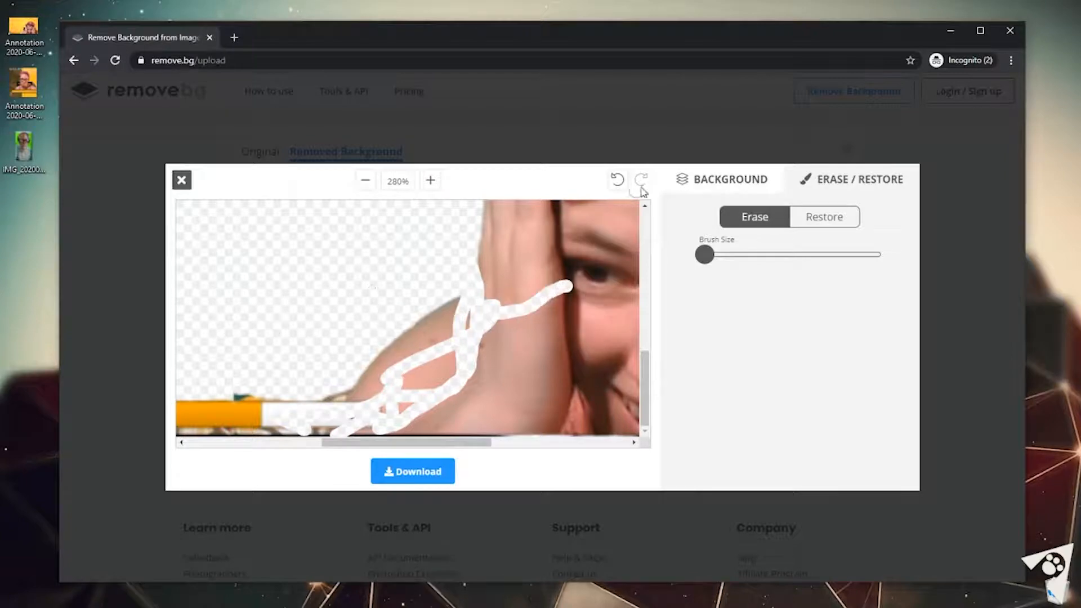
{"action": "left_click", "coordinate": [617, 180]}
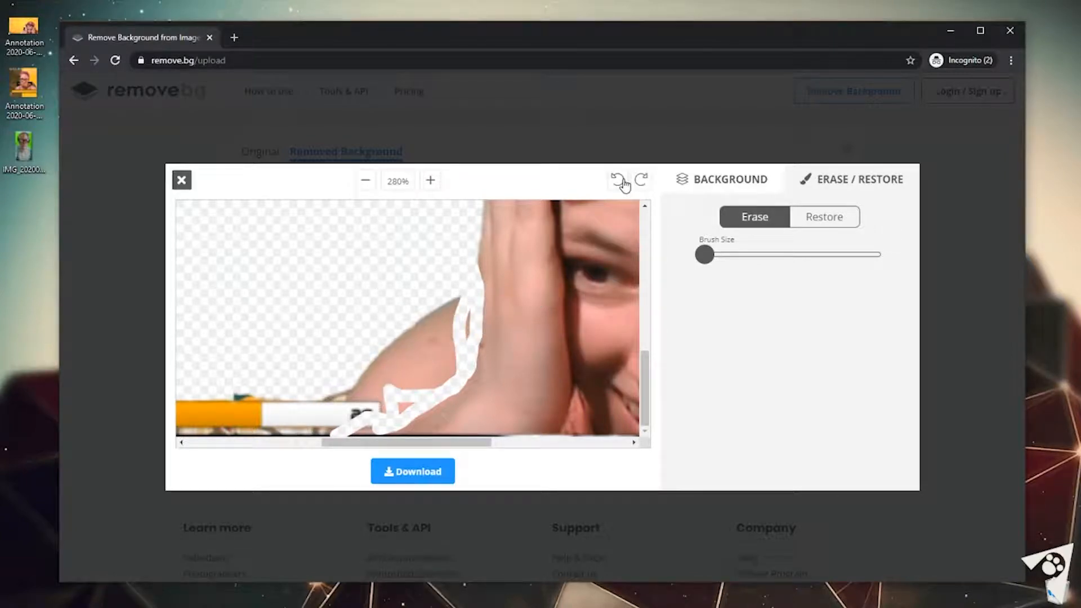
{"action": "left_click", "coordinate": [618, 179]}
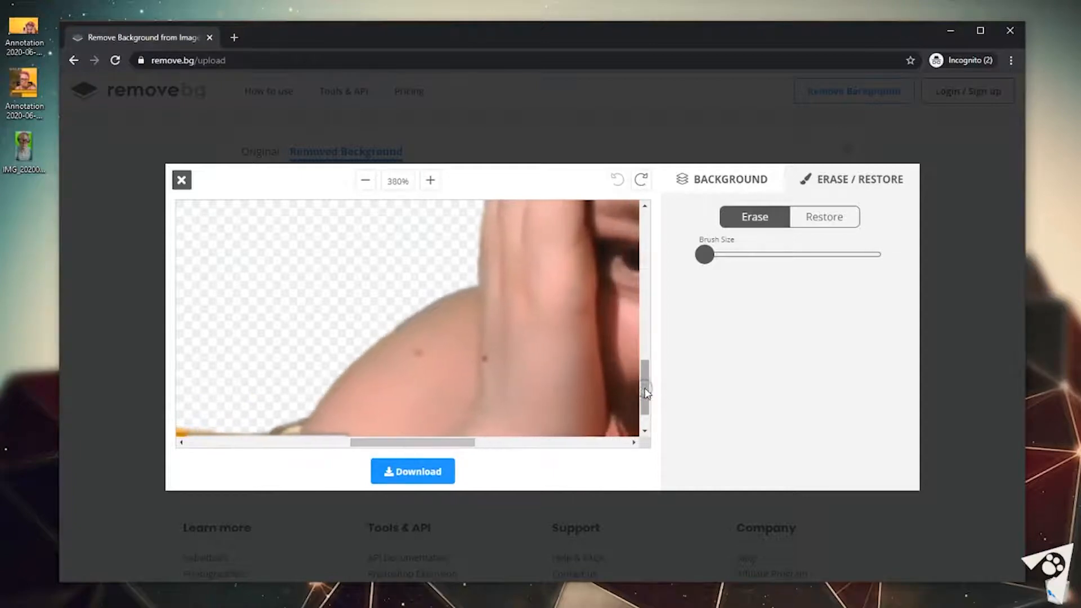
{"action": "scroll", "scroll_direction": "down", "scroll_amount": 3}
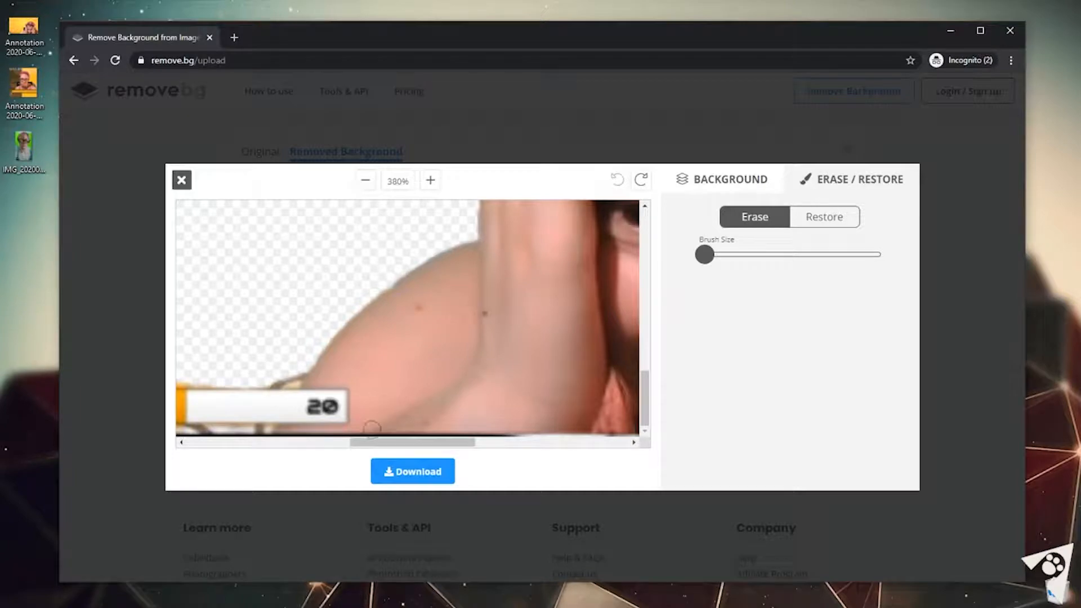
{"action": "left_click", "coordinate": [365, 180]}
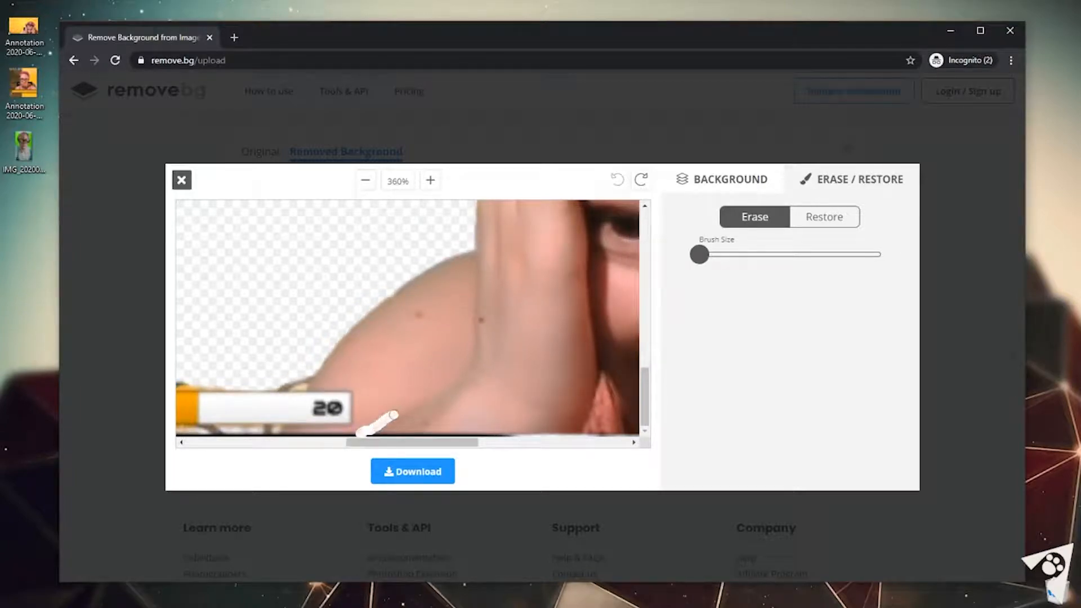
{"action": "left_click_drag", "start_coordinate": [373, 425], "coordinate": [455, 379]}
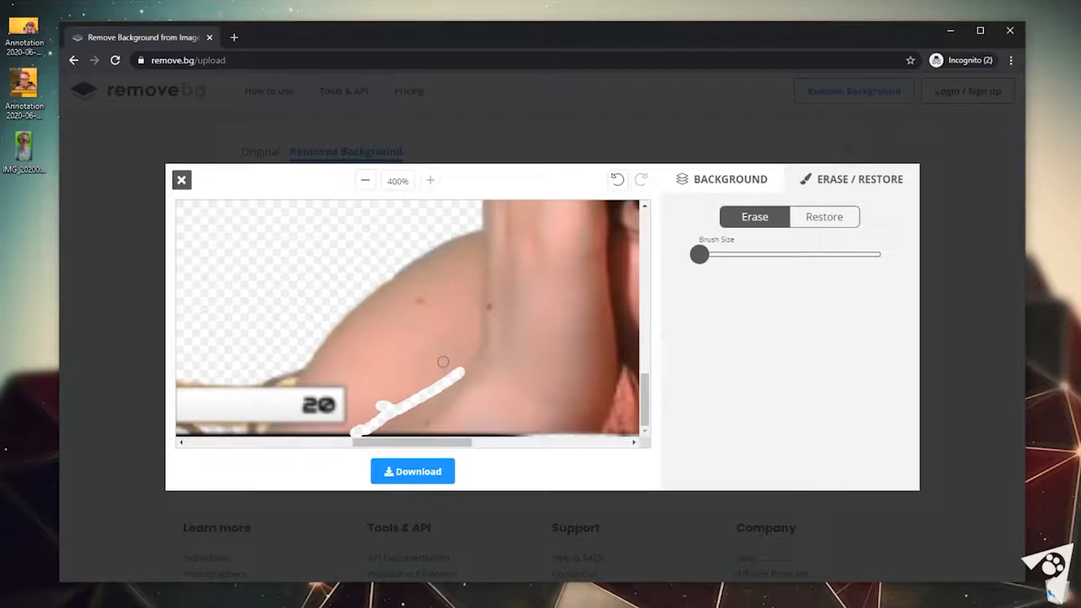
- Erase the background slivers along the shoulder edge and beside the raised hand
{"action": "left_click_drag", "start_coordinate": [443, 361], "coordinate": [462, 370]}
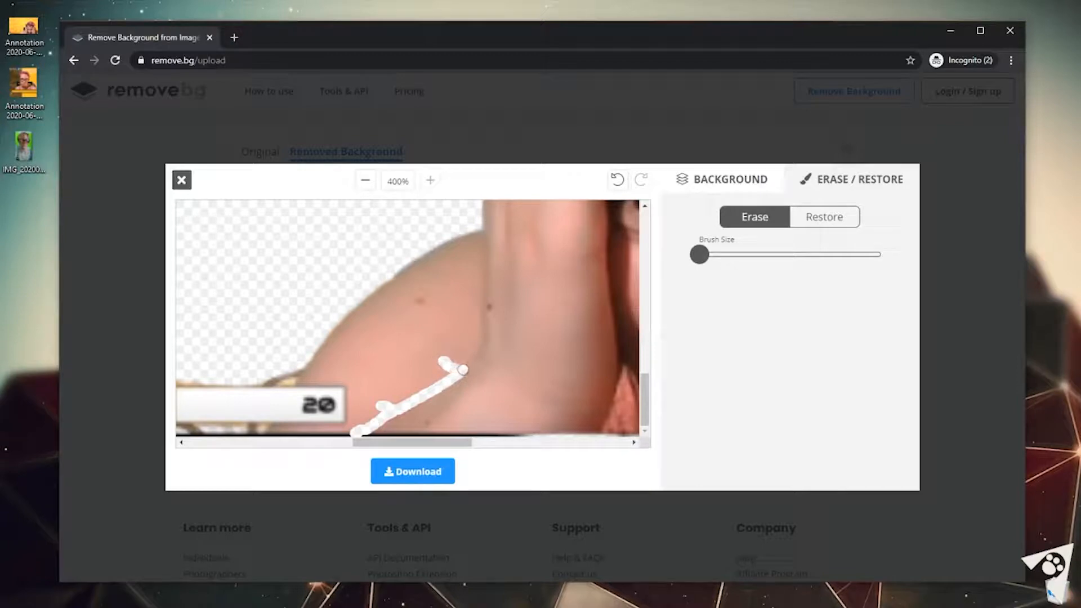
{"action": "left_click_drag", "start_coordinate": [462, 369], "coordinate": [480, 341]}
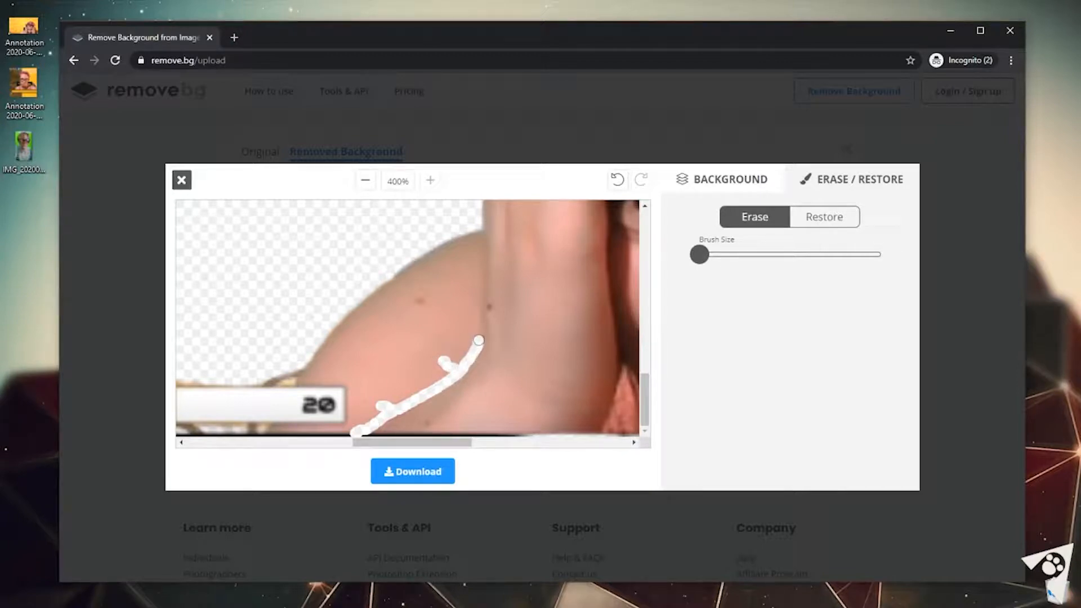
{"action": "left_click_drag", "start_coordinate": [481, 340], "coordinate": [469, 296]}
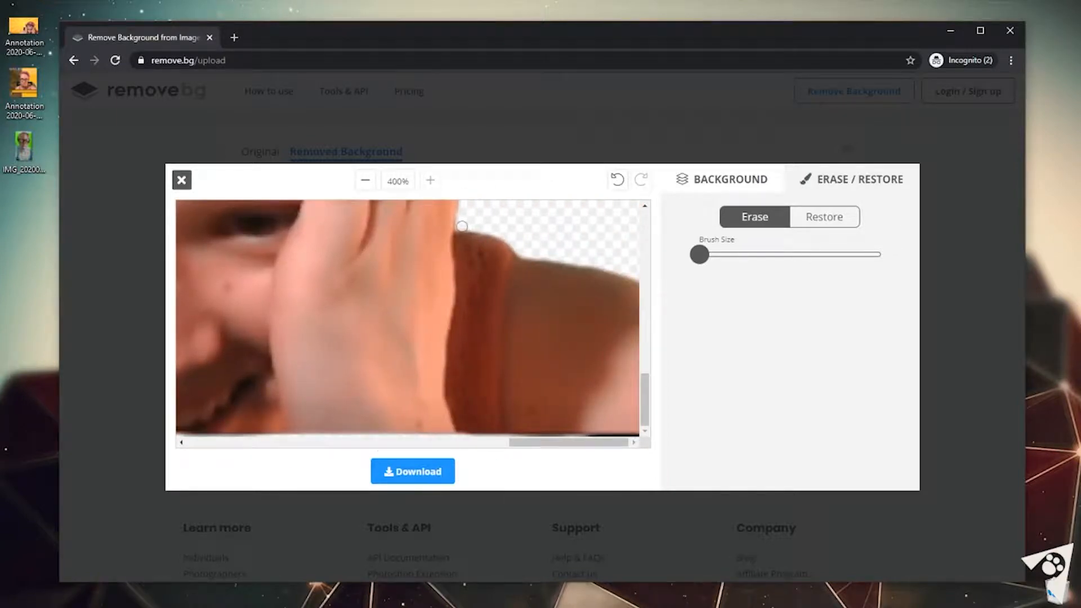
{"action": "left_click_drag", "start_coordinate": [462, 227], "coordinate": [455, 334]}
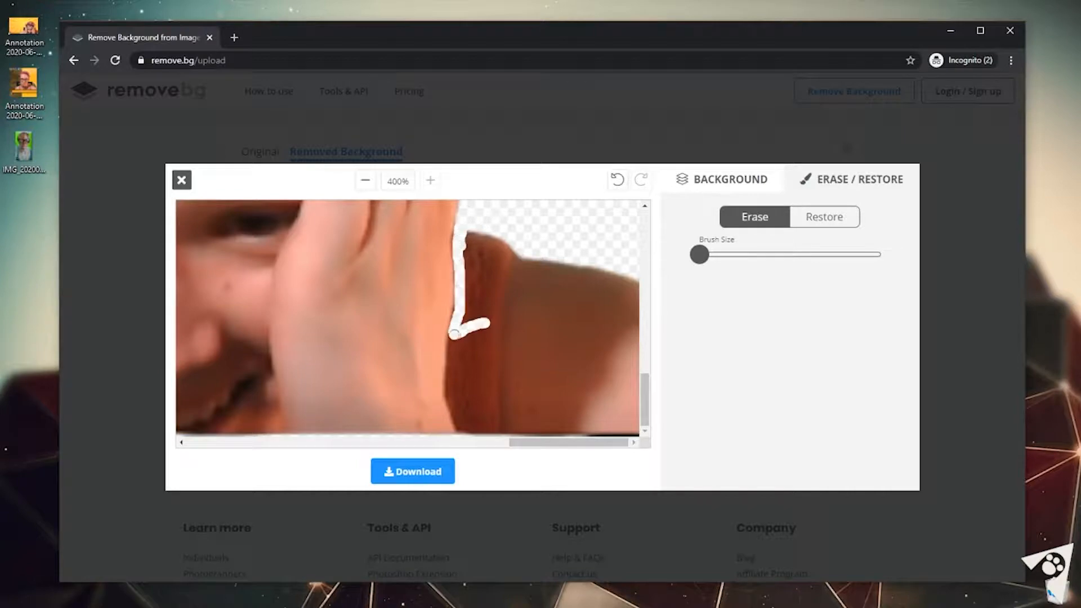
{"action": "left_click", "coordinate": [365, 180]}
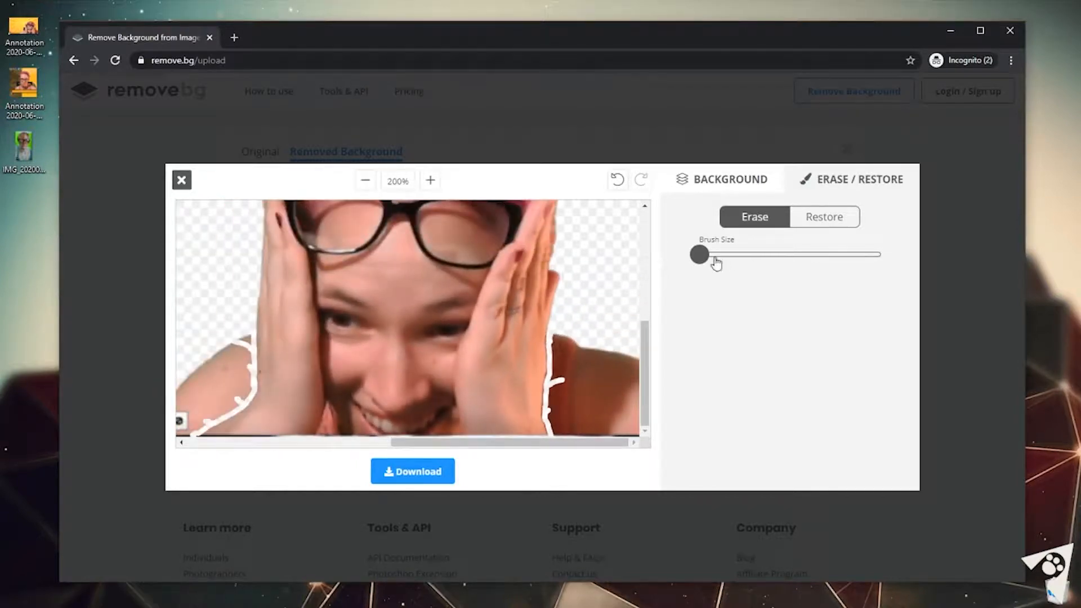
- Erase the stray patches below the hand with a larger brush, then shrink it again
{"action": "left_click_drag", "start_coordinate": [698, 255], "coordinate": [735, 255]}
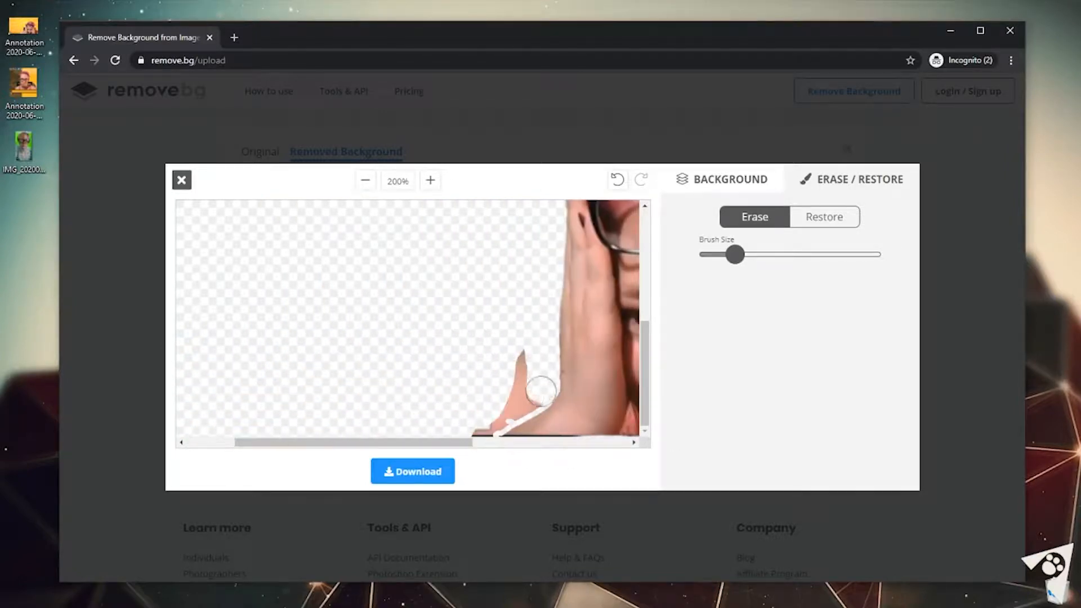
{"action": "left_click_drag", "start_coordinate": [539, 391], "coordinate": [487, 421]}
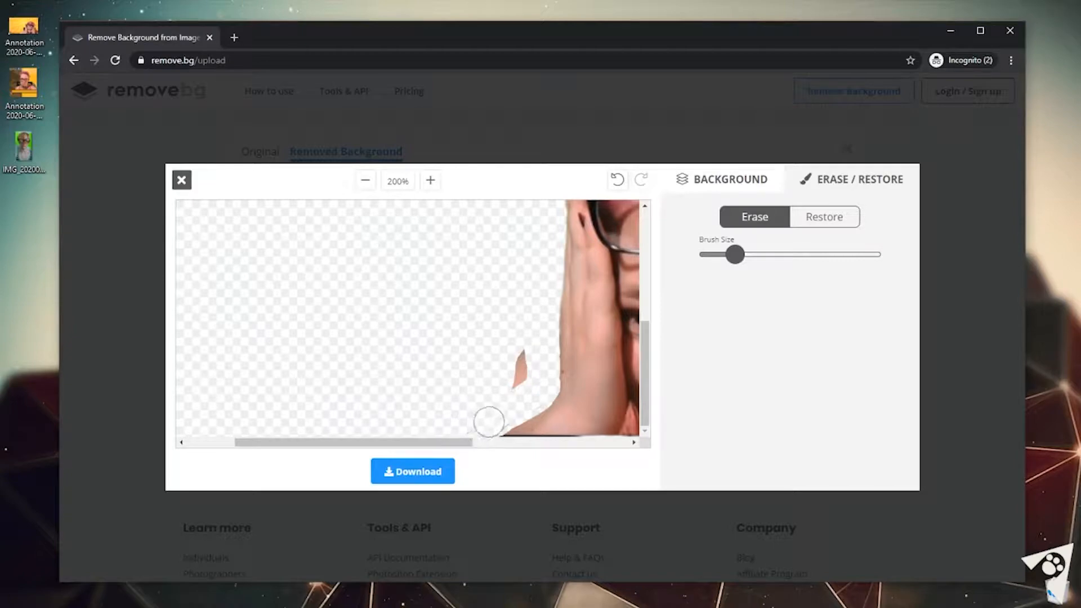
{"action": "left_click", "coordinate": [429, 180]}
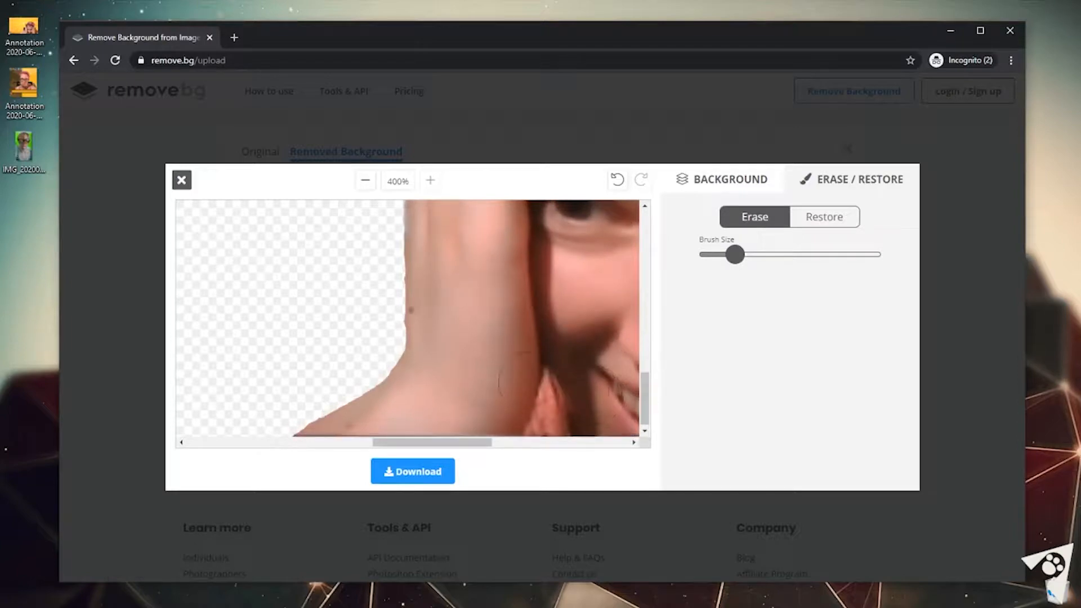
{"action": "mouse_move", "coordinate": [223, 325]}
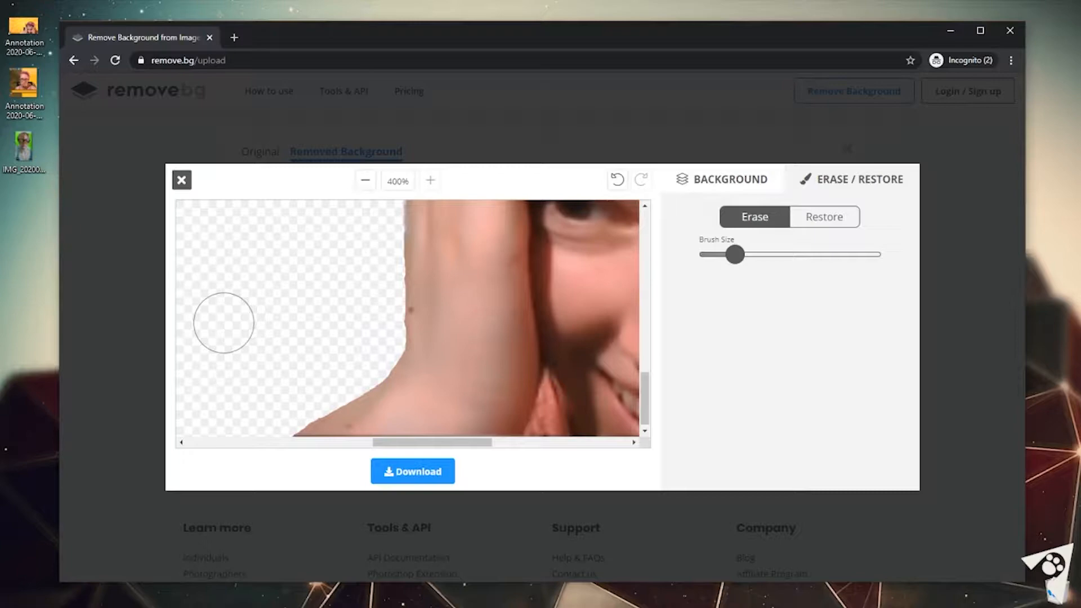
{"action": "mouse_move", "coordinate": [241, 324]}
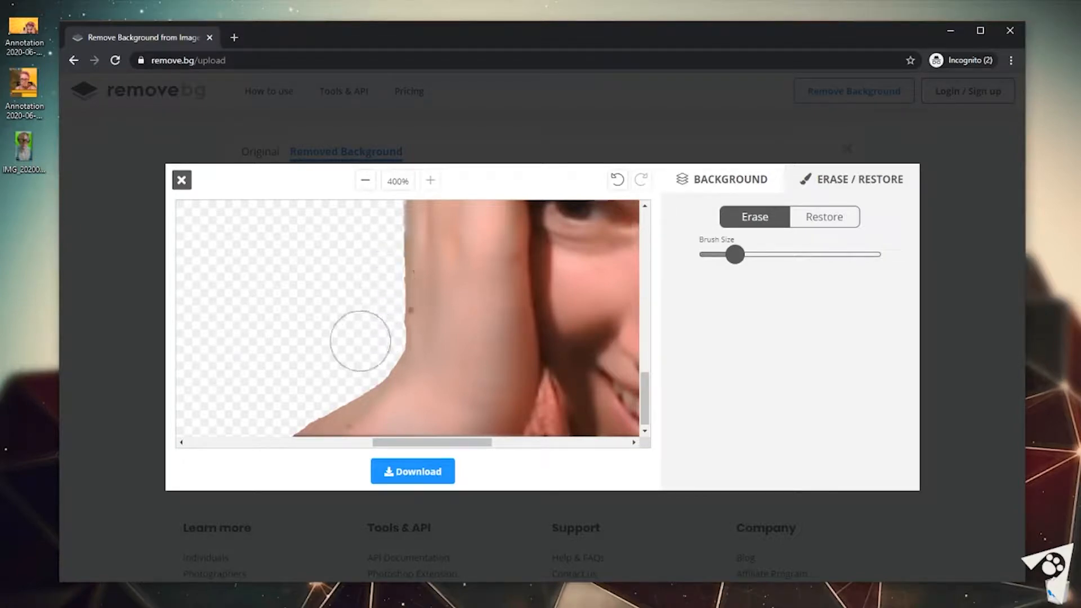
{"action": "left_click_drag", "start_coordinate": [735, 255], "coordinate": [698, 255]}
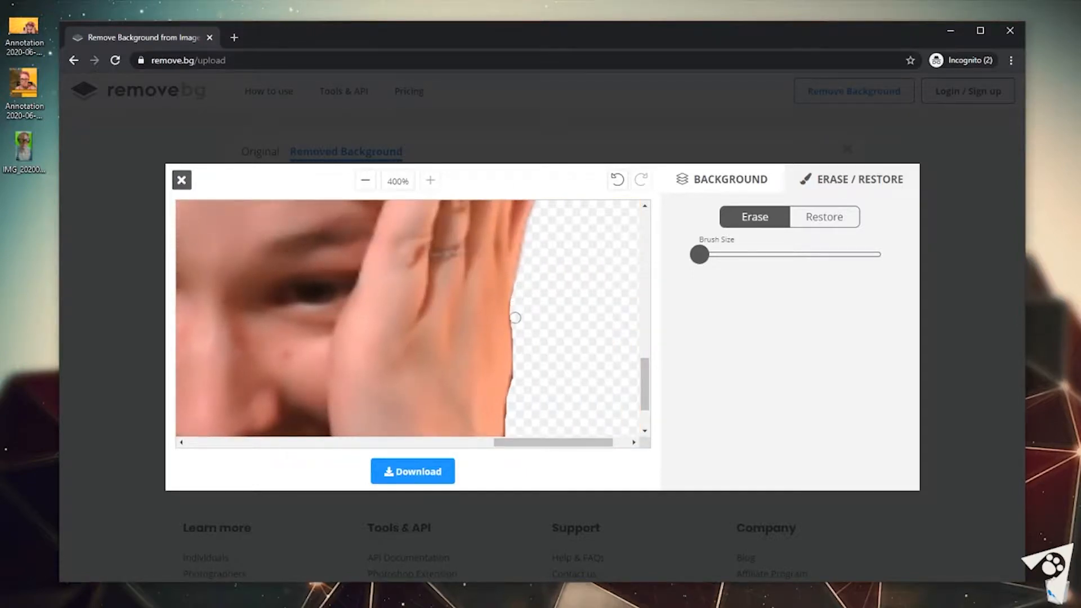
{"action": "left_click", "coordinate": [365, 180]}
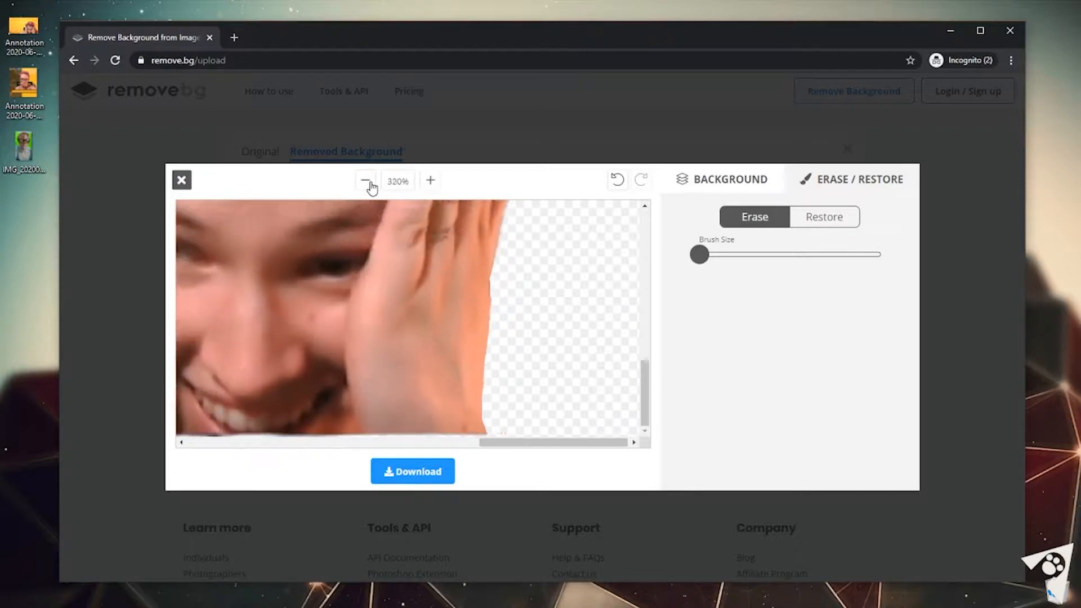
- Zoom out to show the whole cutout and bring up the Background options
{"action": "left_click", "coordinate": [366, 180]}
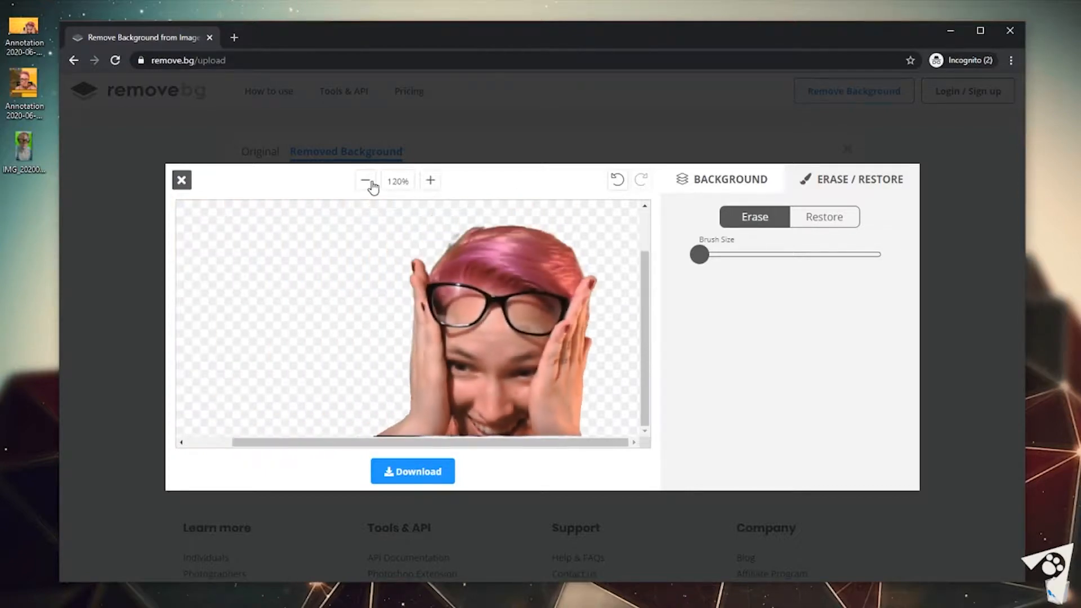
{"action": "left_click", "coordinate": [365, 180]}
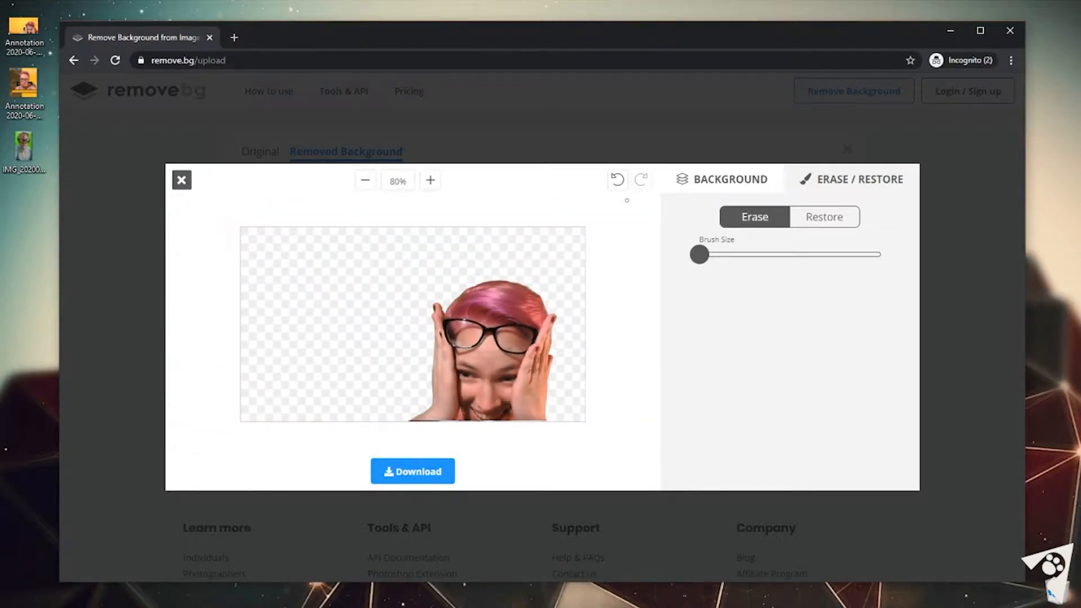
{"action": "left_click", "coordinate": [729, 179]}
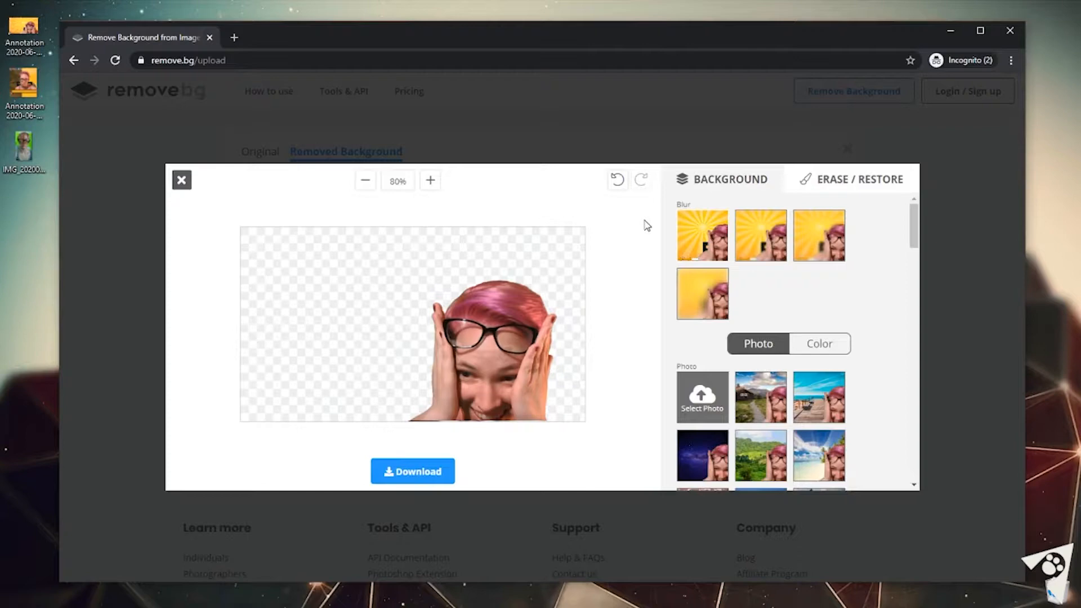
{"action": "mouse_move", "coordinate": [474, 261]}
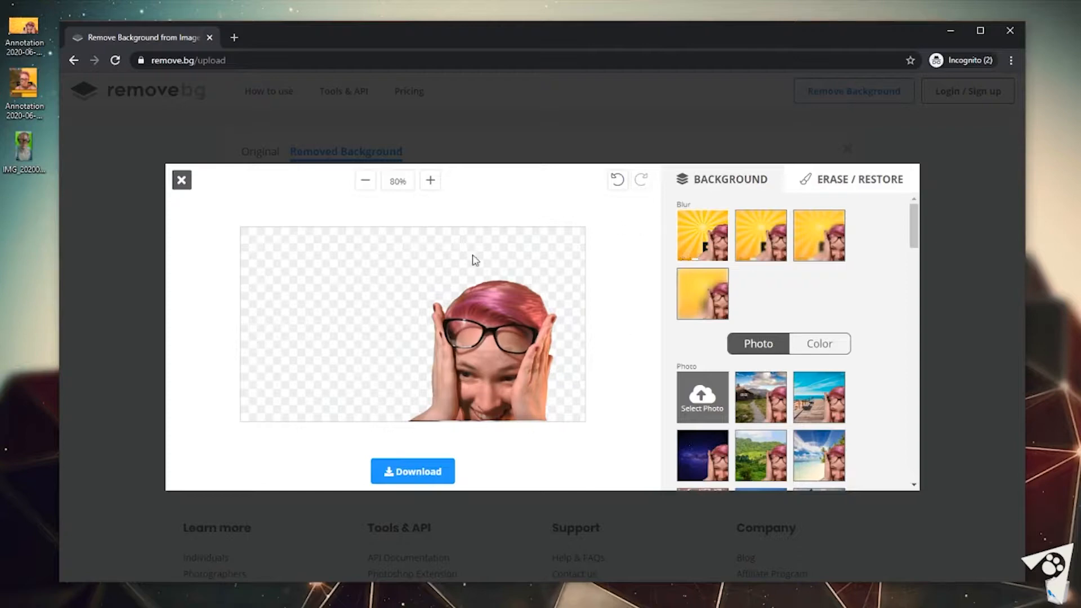
{"action": "mouse_move", "coordinate": [614, 384]}
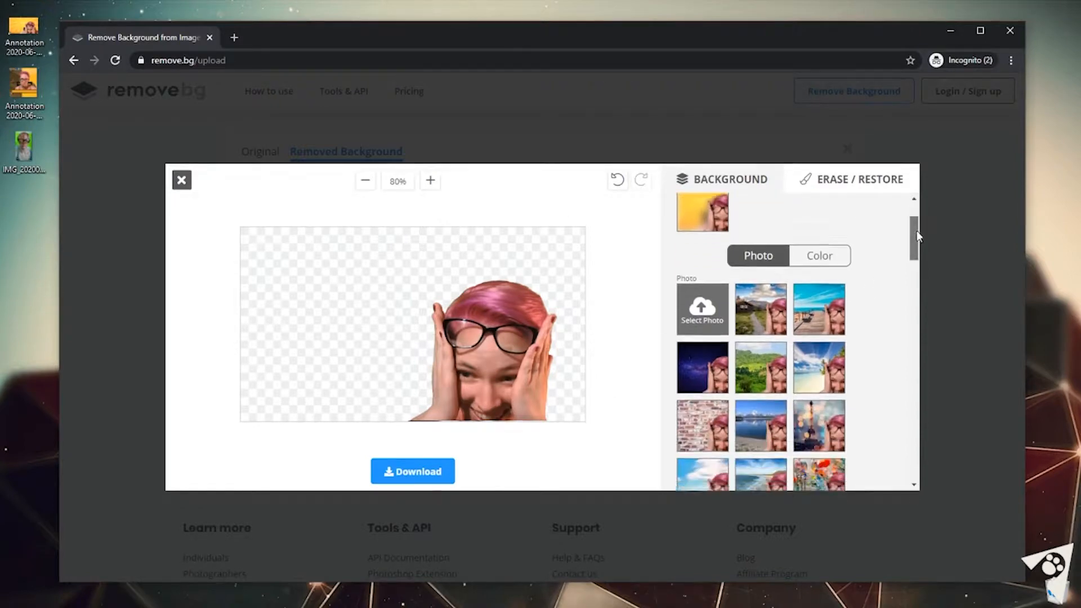
- Scroll the photo thumbnails to the citrus-slices-on-marble background
{"action": "scroll", "scroll_direction": "down", "scroll_amount": 3}
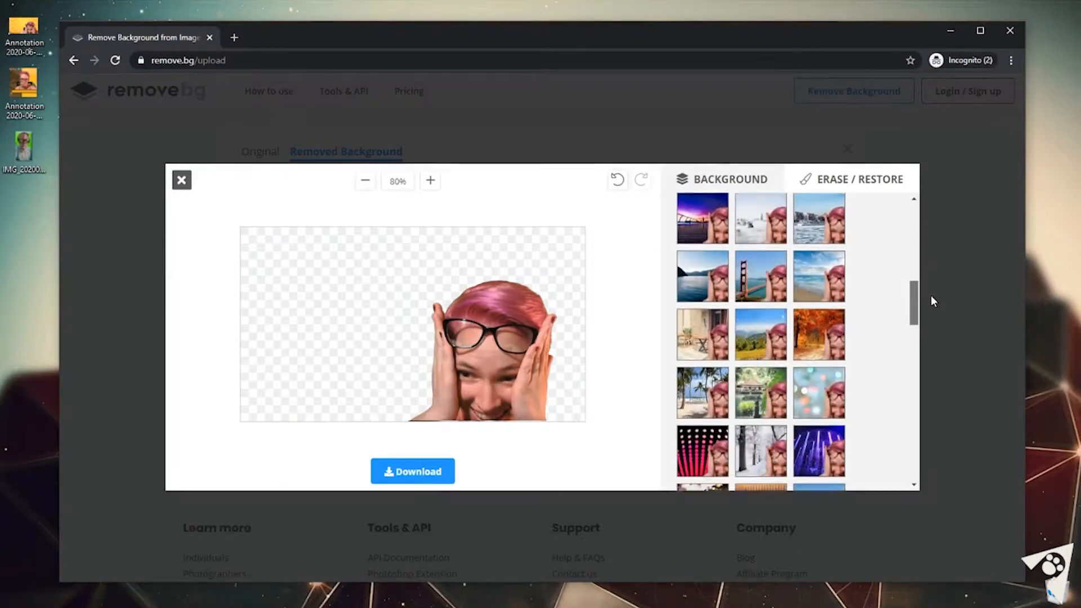
{"action": "scroll", "scroll_direction": "down", "scroll_amount": 3}
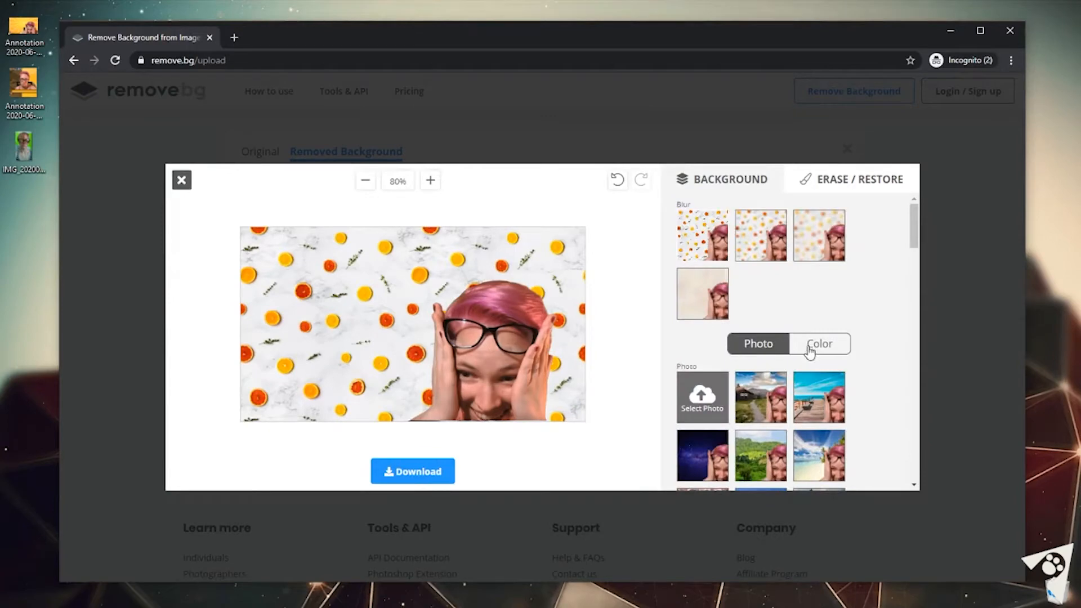
- Switch to colour backgrounds, try green, then set the background back to transparent
{"action": "left_click", "coordinate": [819, 343]}
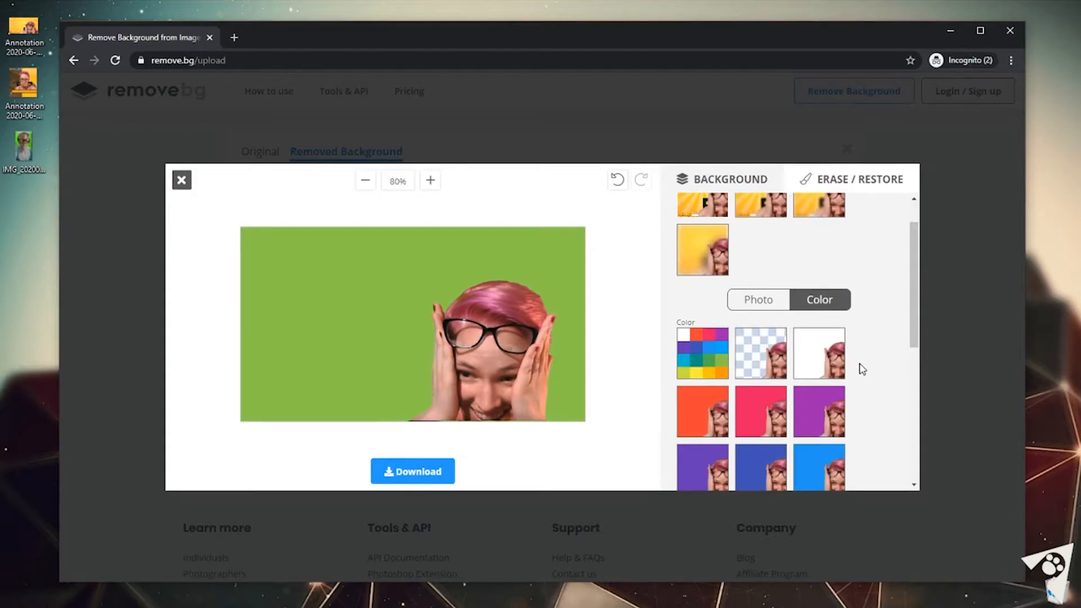
{"action": "left_click", "coordinate": [761, 353]}
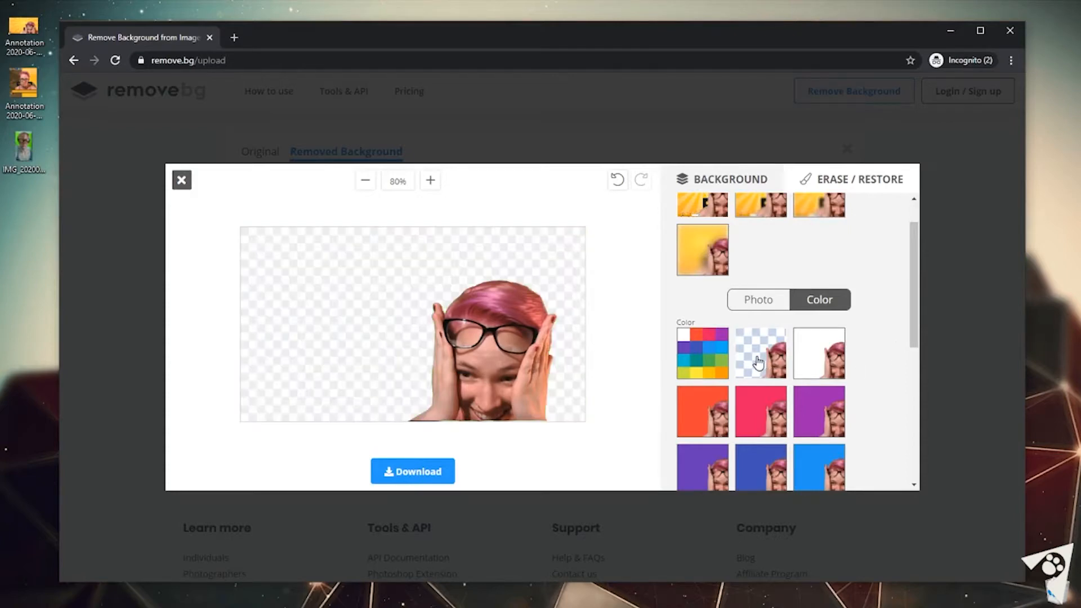
{"action": "scroll", "scroll_direction": "down", "scroll_amount": 3}
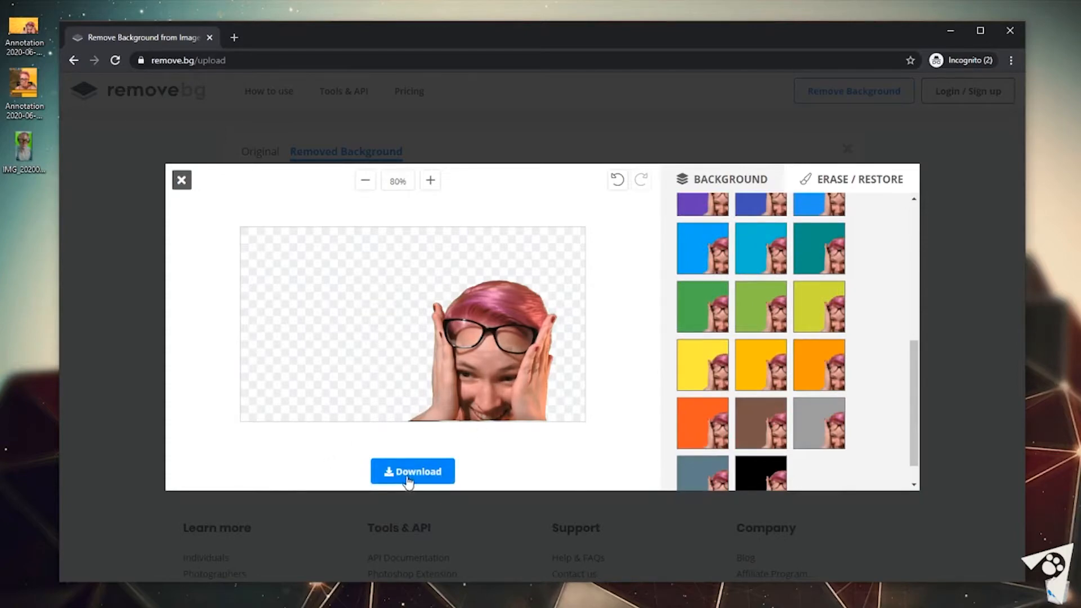
- Download the transparent cutout as a PNG file
{"action": "left_click", "coordinate": [412, 472]}
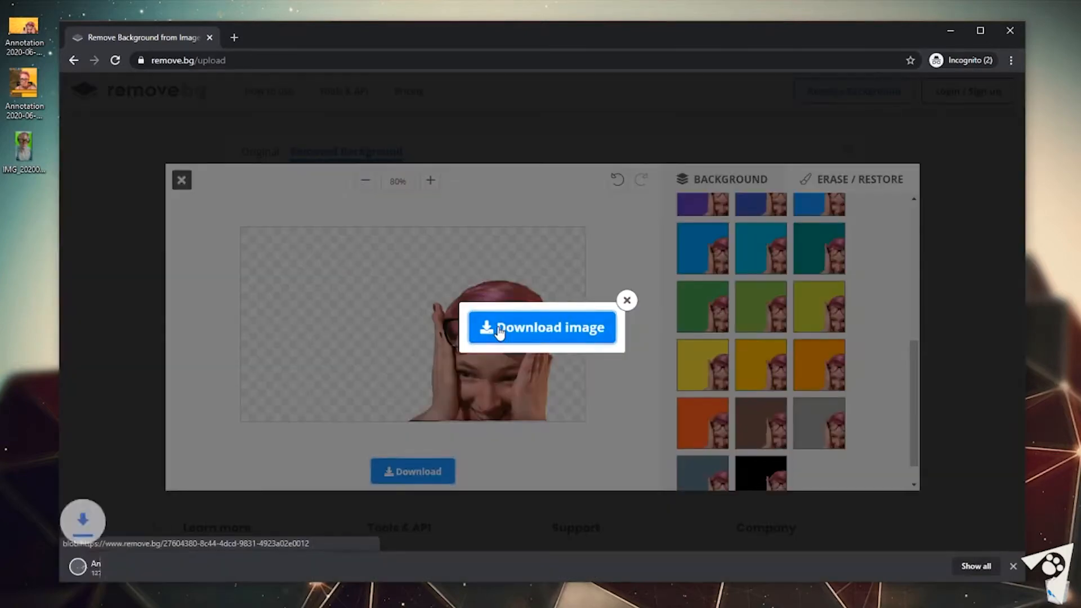
{"action": "left_click", "coordinate": [542, 327]}
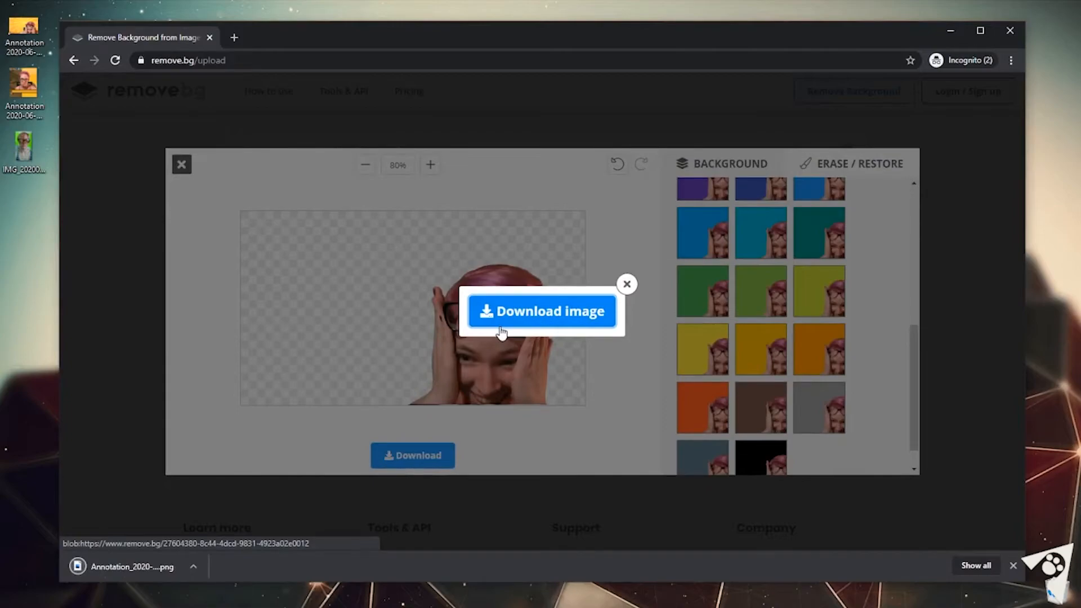